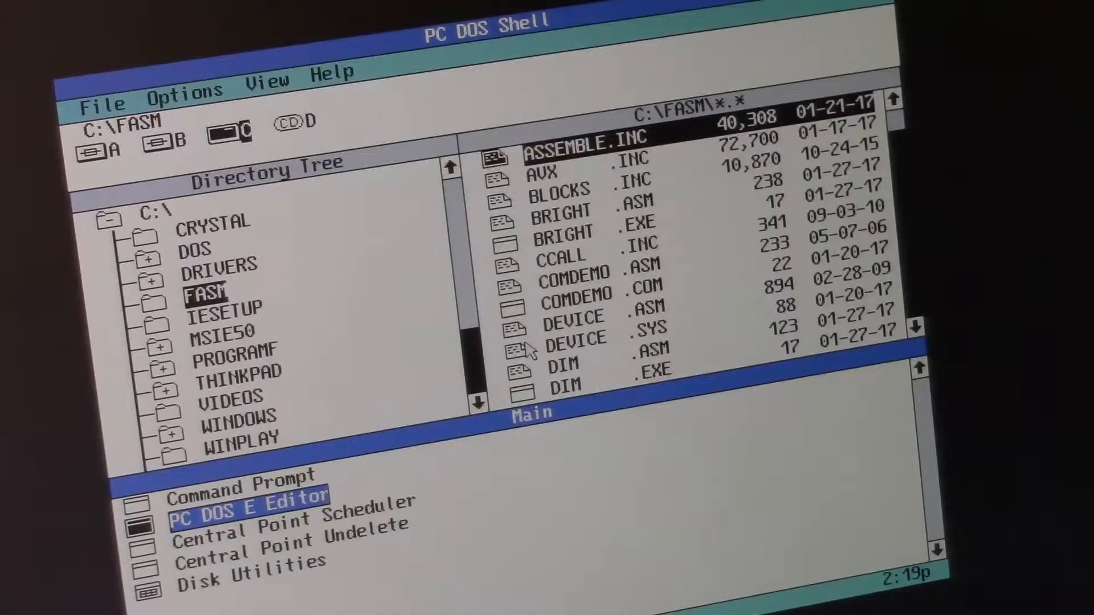
- Launch the PC DOS E Editor from the Main group and open dim.asm
double_click(247, 511)
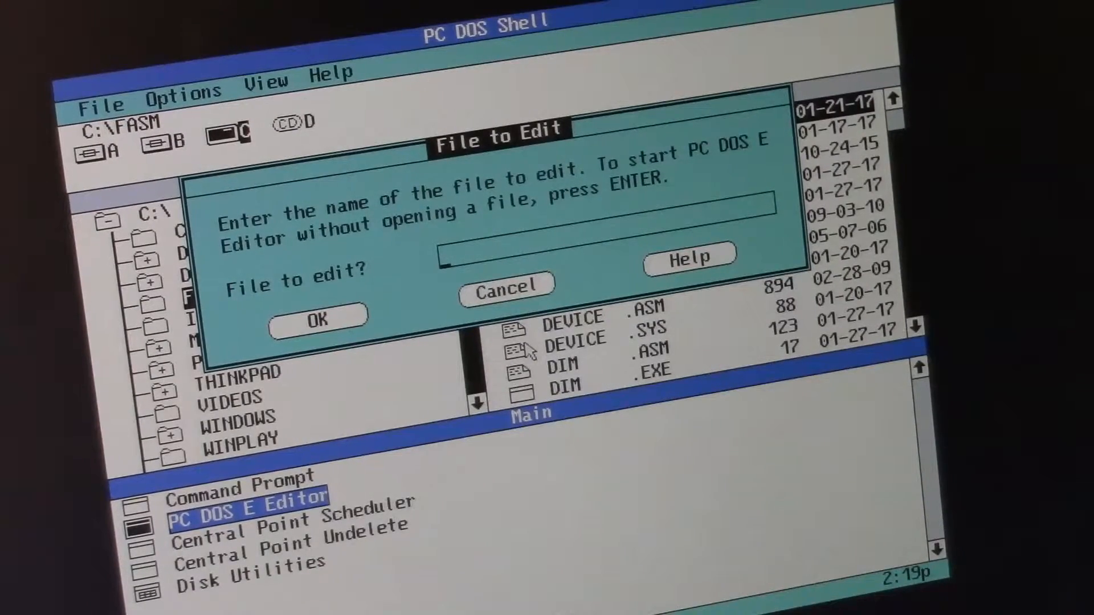
type("dim")
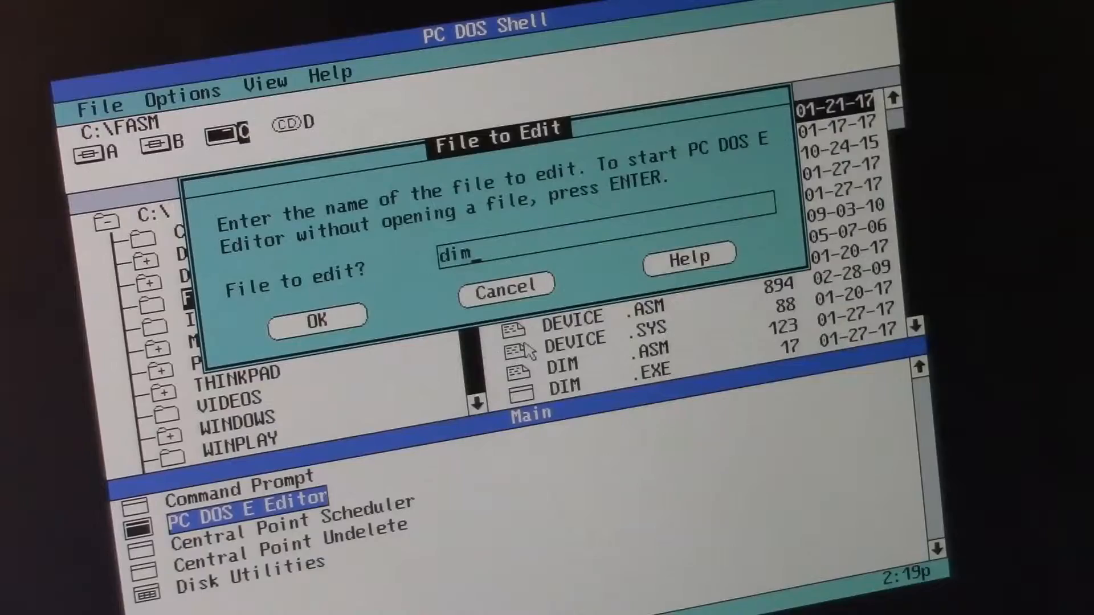
type(".asm")
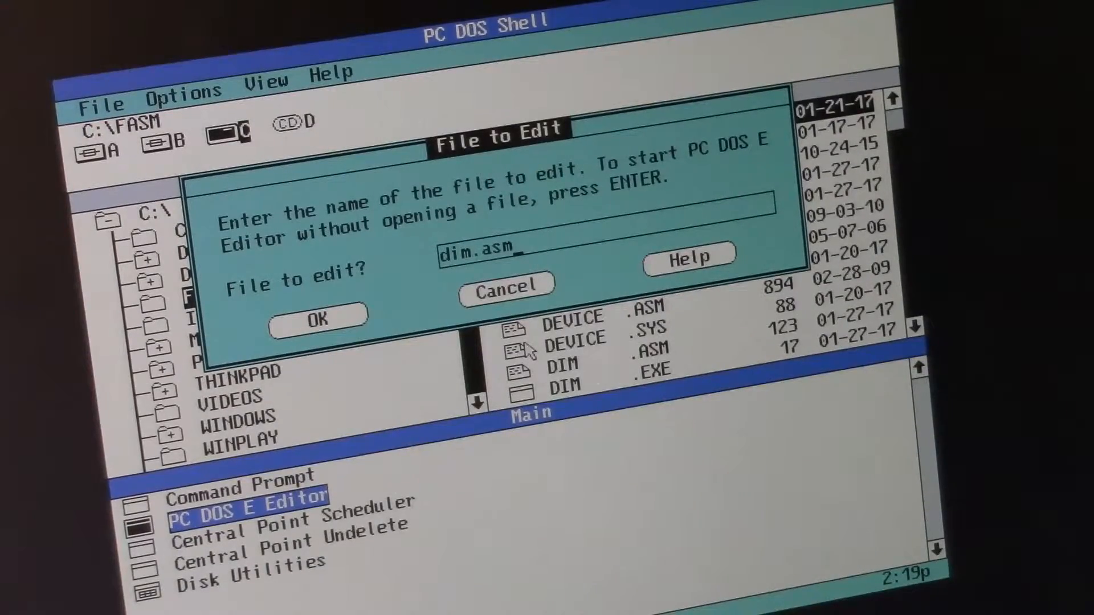
left_click(319, 320)
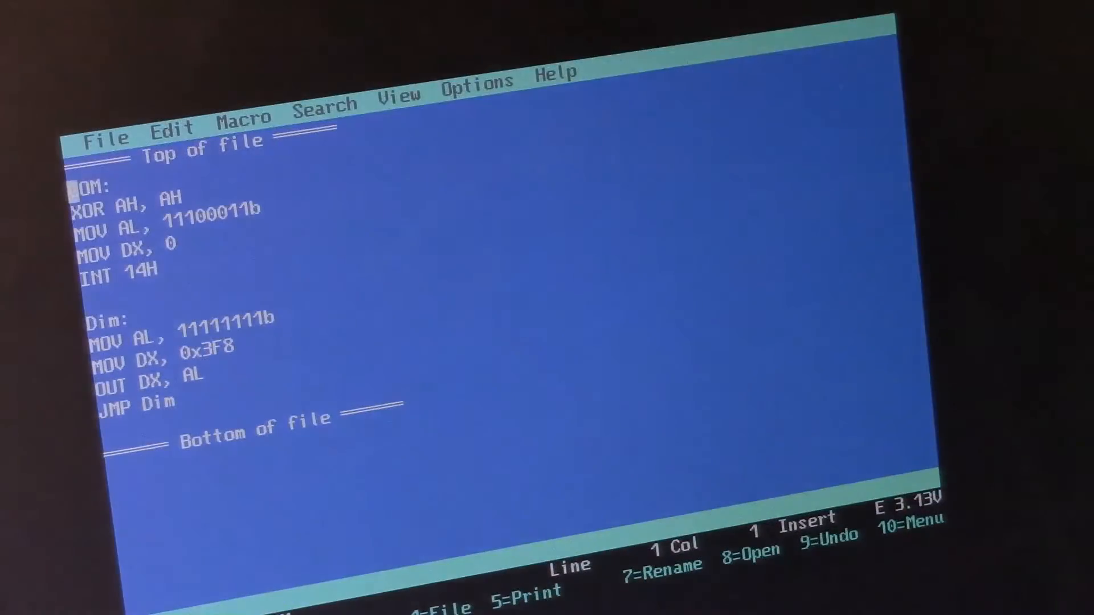